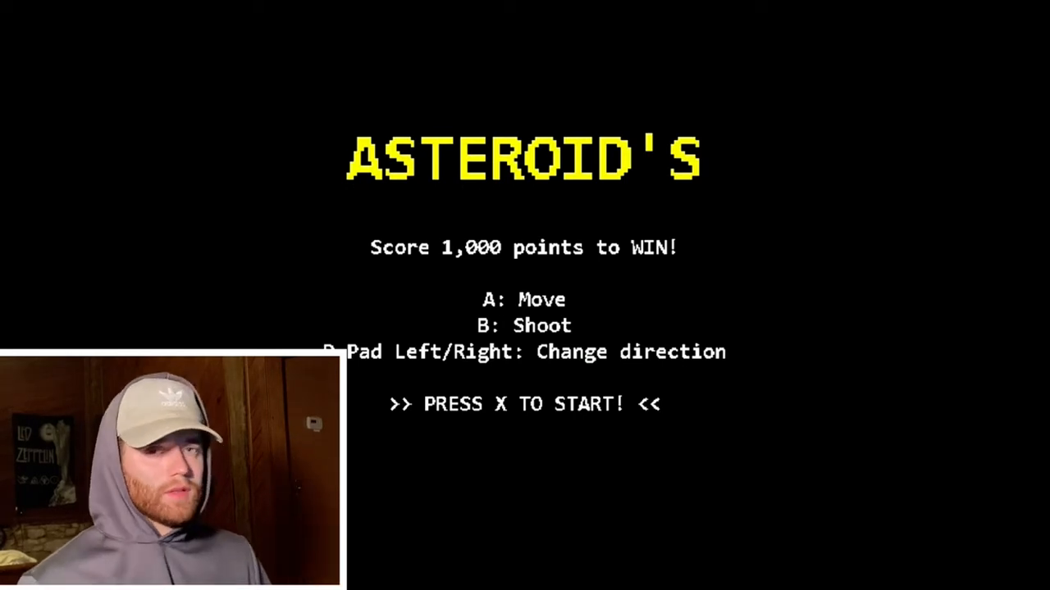
Start a round from the title screen and play until Game Over at 520 points
key(x)
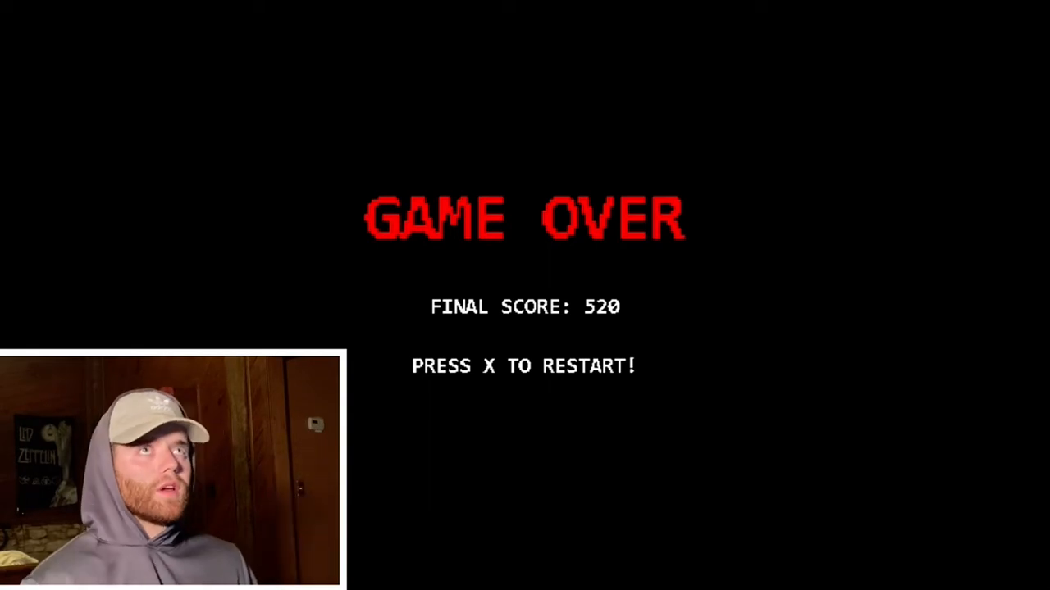
Leave the Game Over screen and return to the title screen
key(x)
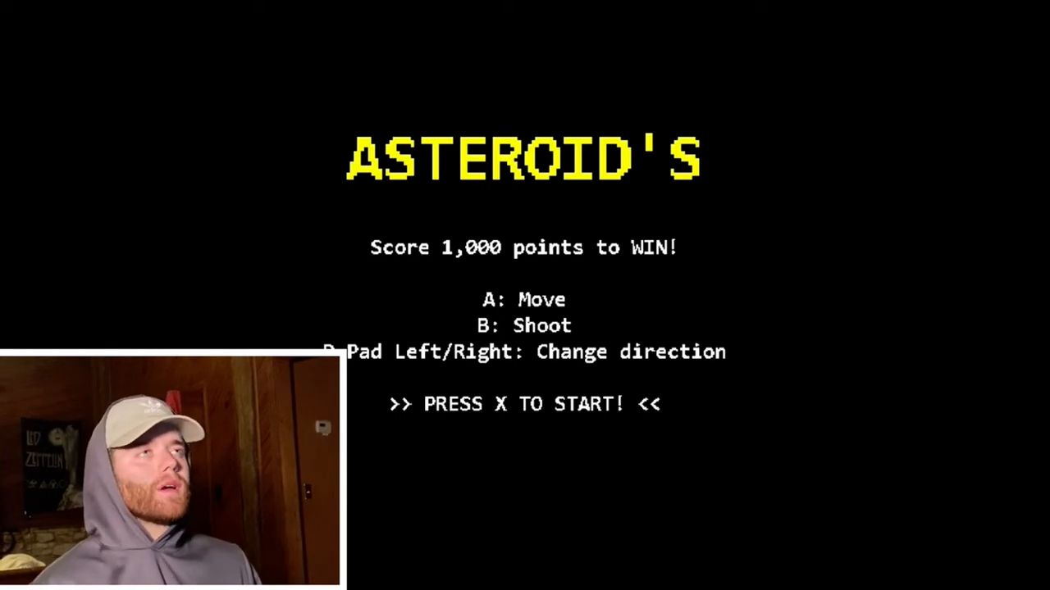
Play another round to a 390-point Game Over, then return to the title screen
key(x)
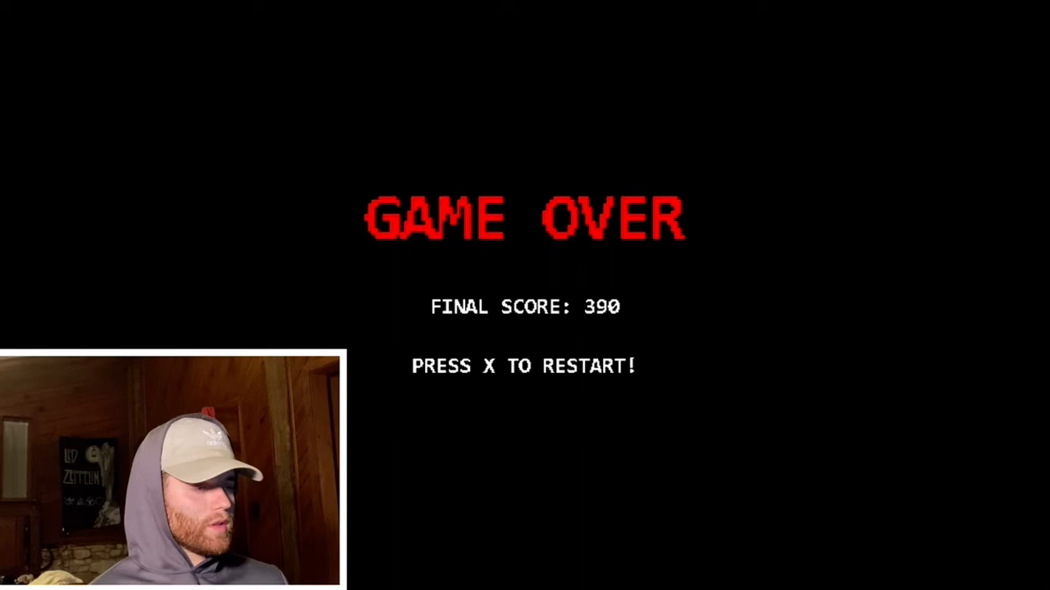
key(x)
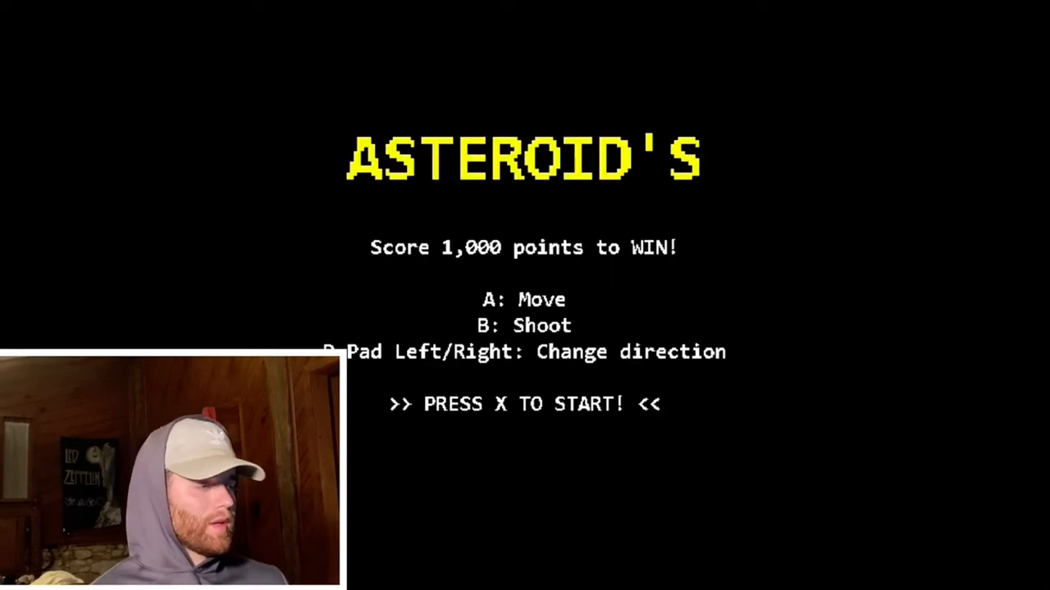
Start a new round and play it through to the 1,000-point win
key(x)
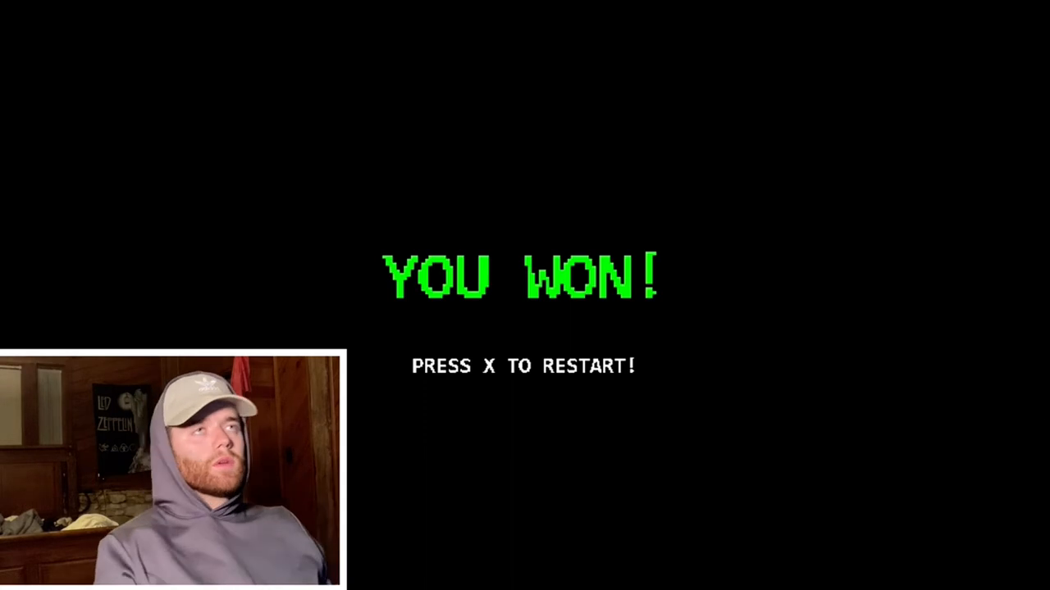
Leave the YOU WON! screen and begin a fresh round at score 0 with 3 lives
key(x)
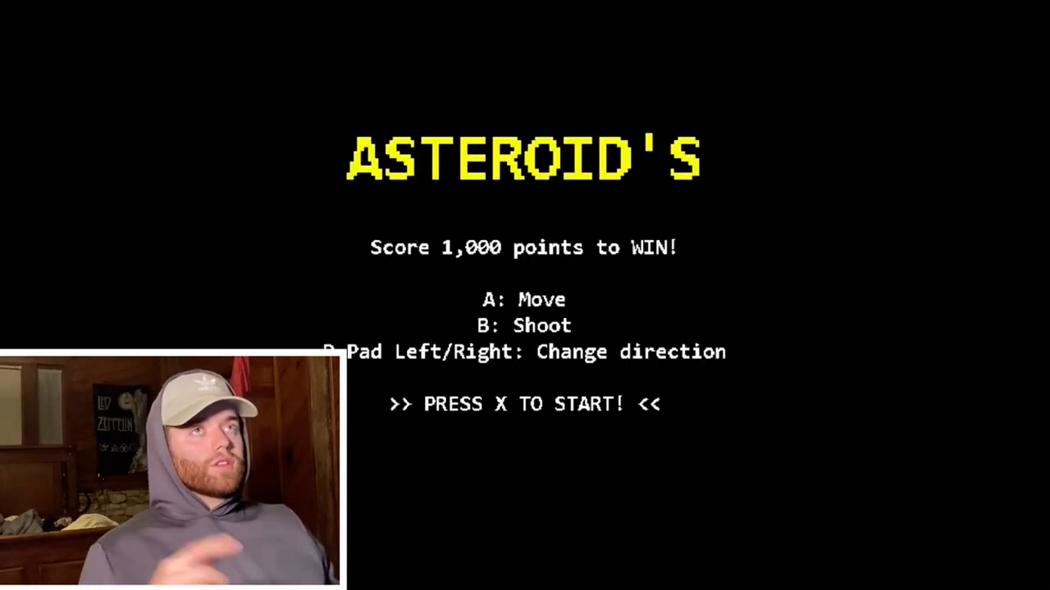
key(x)
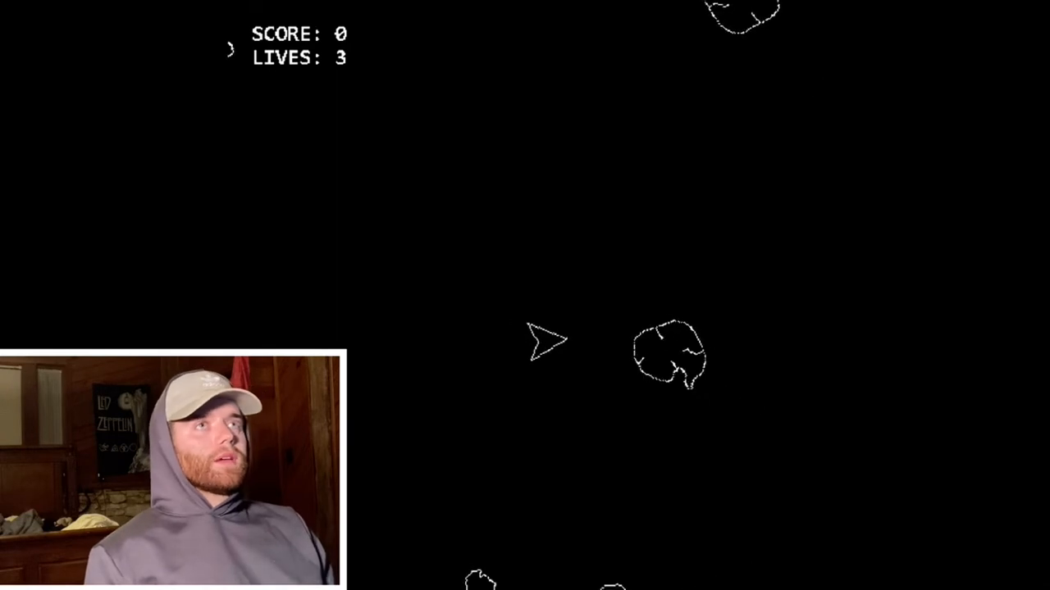